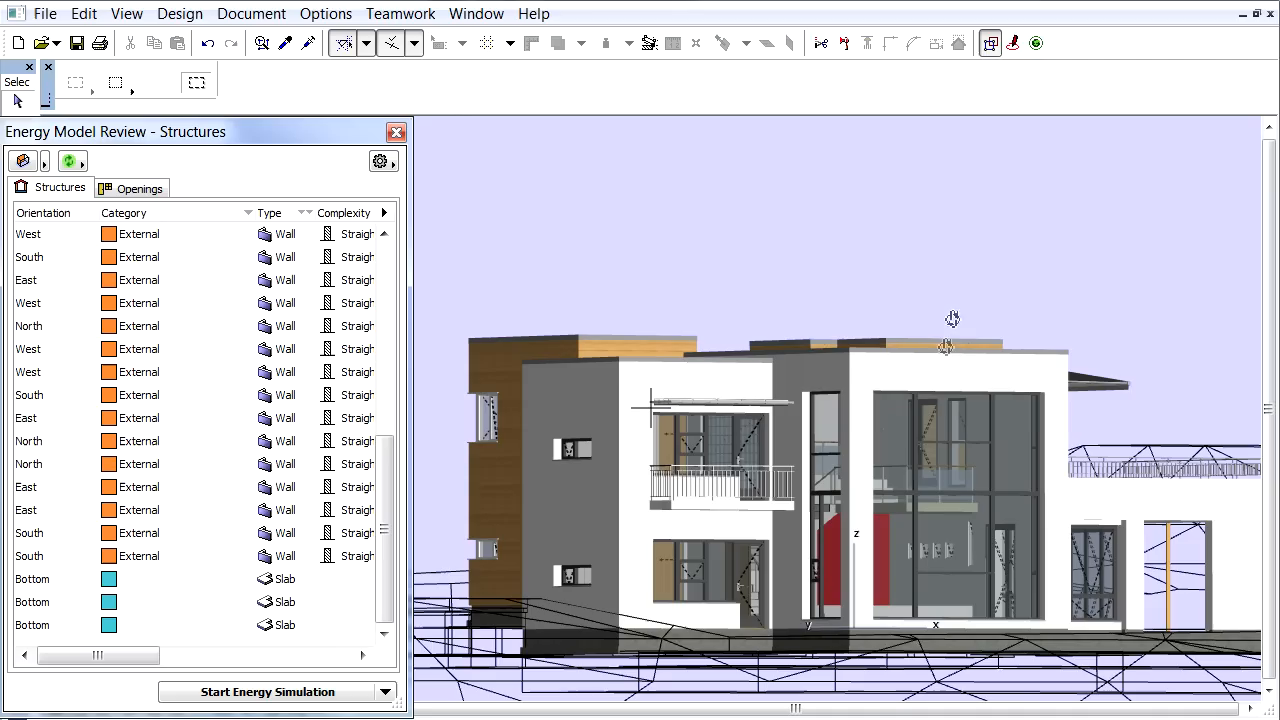
mouse_move(980, 442)
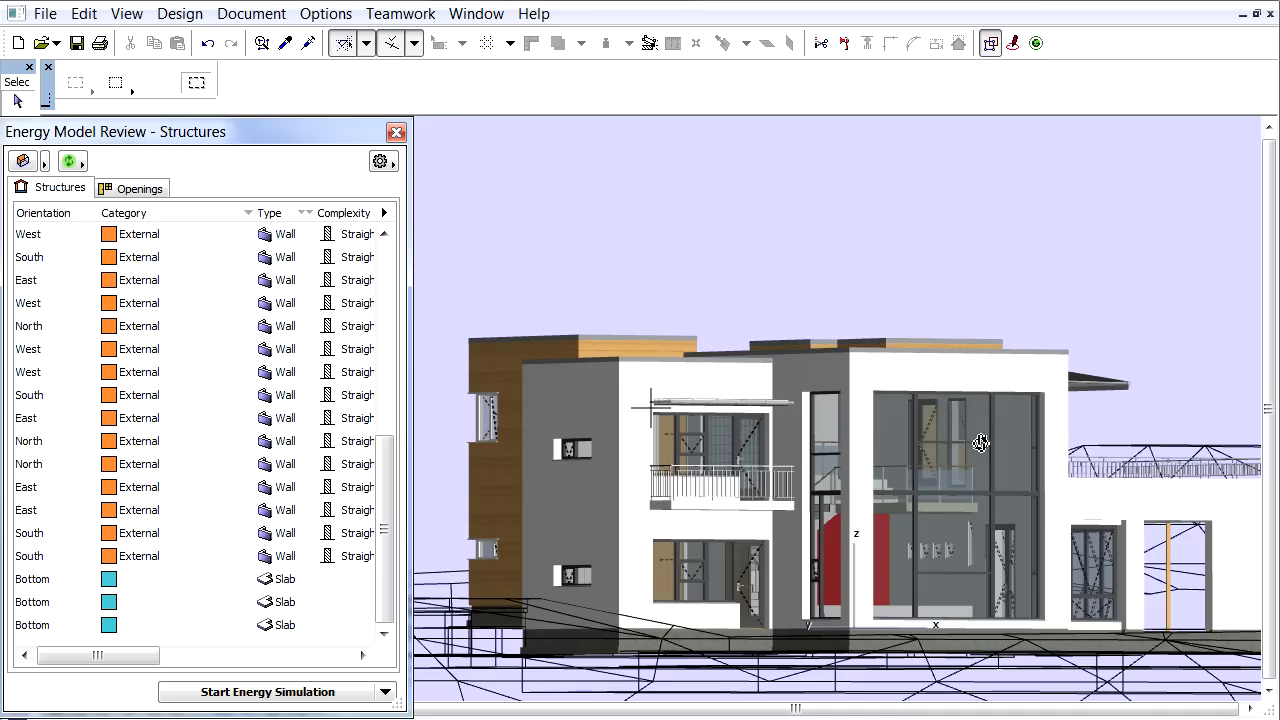
Highlight an upward roof slab and an internal slab from the Structures list in the 3D model
left_click_drag(980, 442, 955, 442)
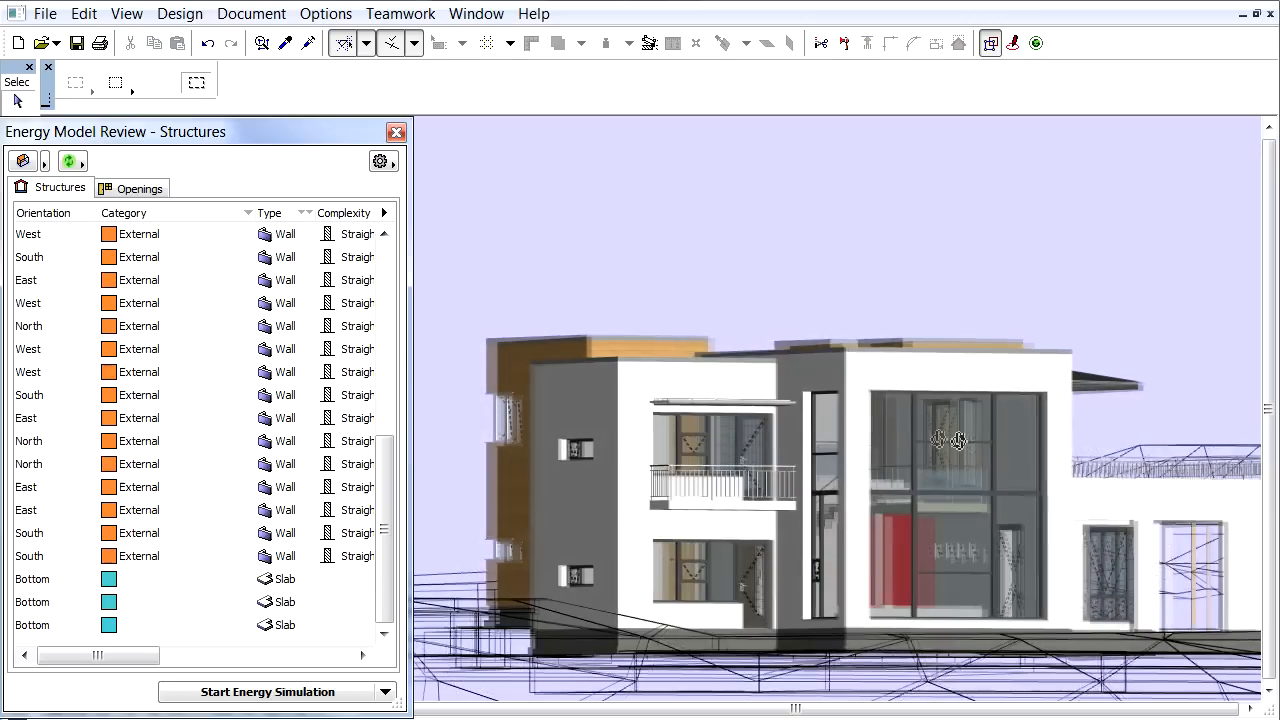
left_click_drag(950, 440, 965, 485)
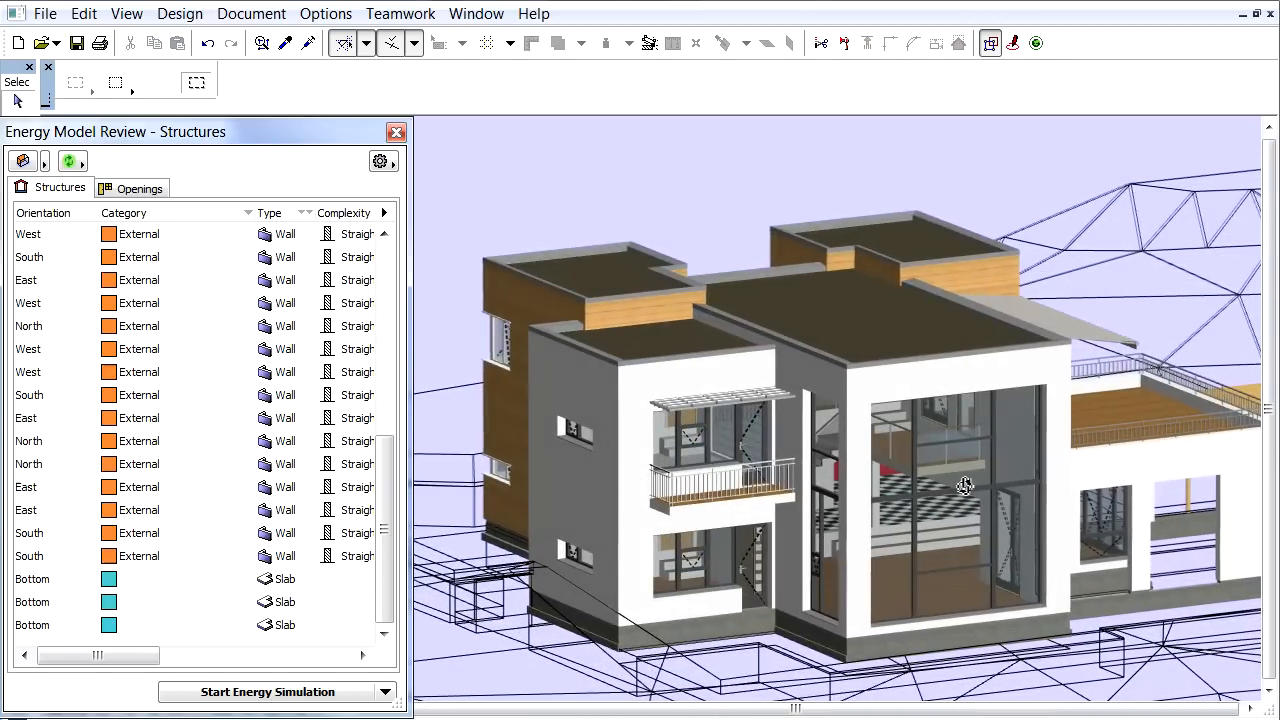
left_click_drag(965, 487, 955, 435)
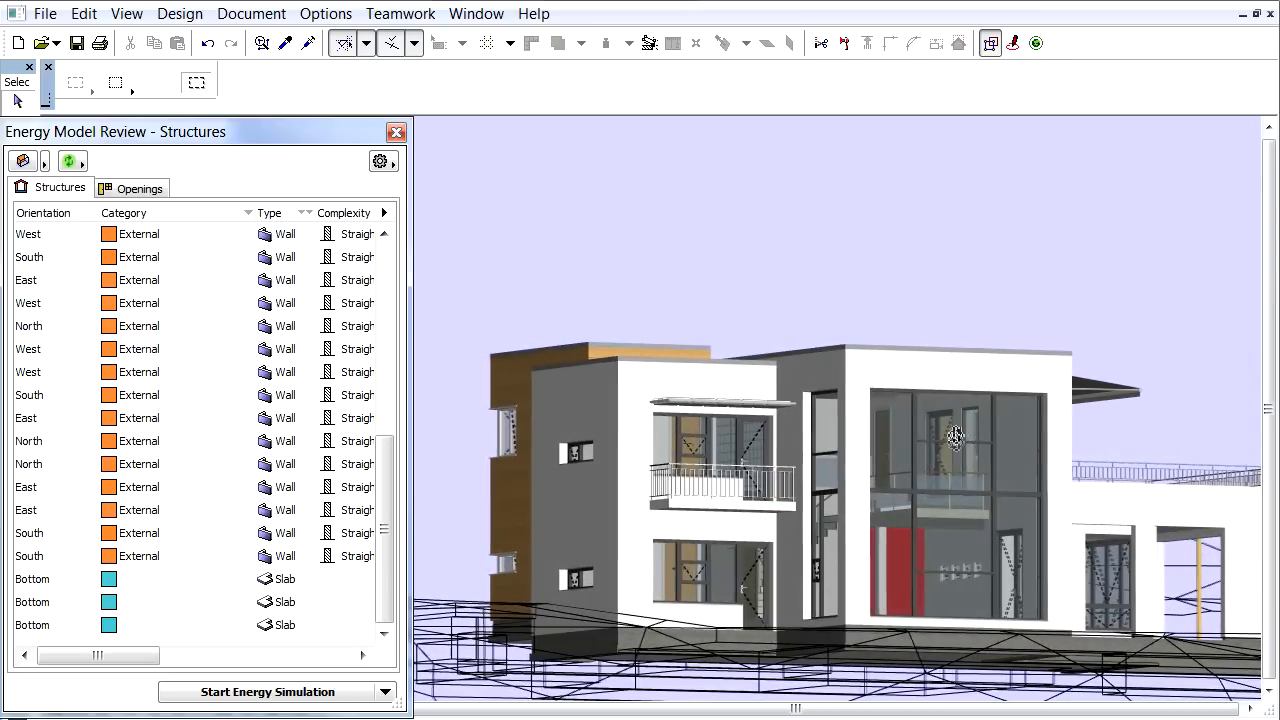
left_click_drag(955, 435, 1028, 442)
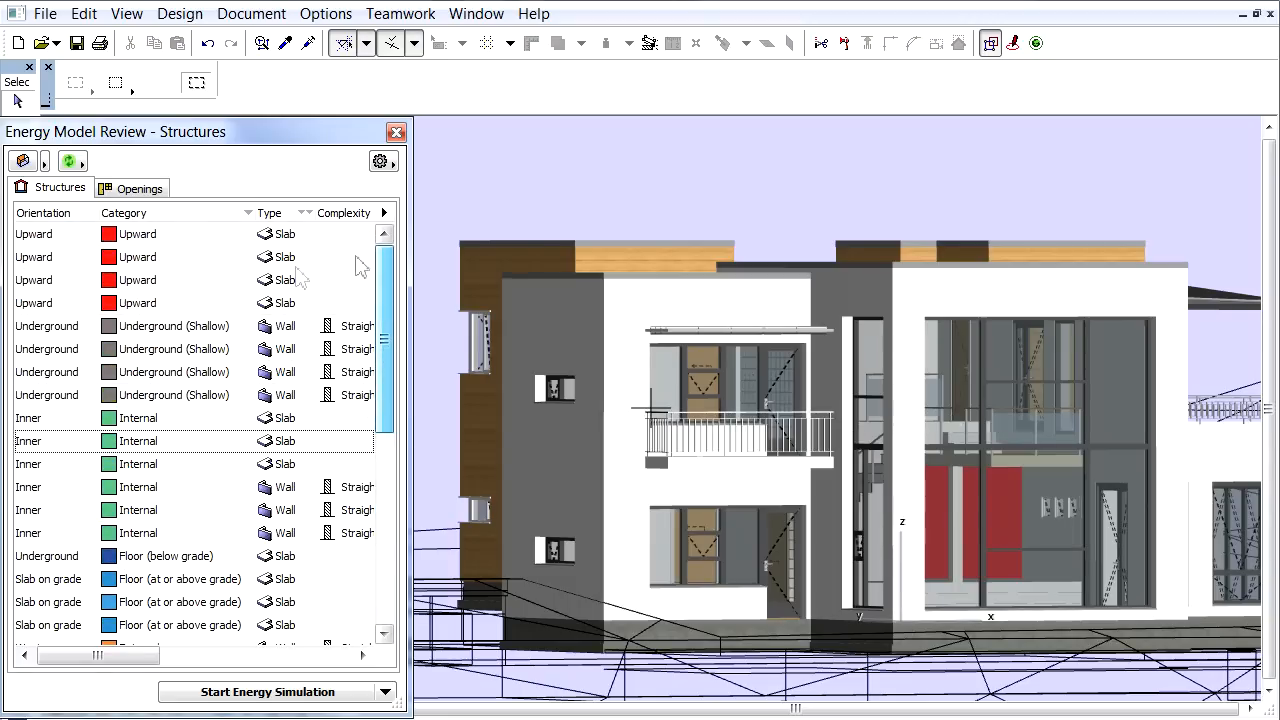
left_click(137, 256)
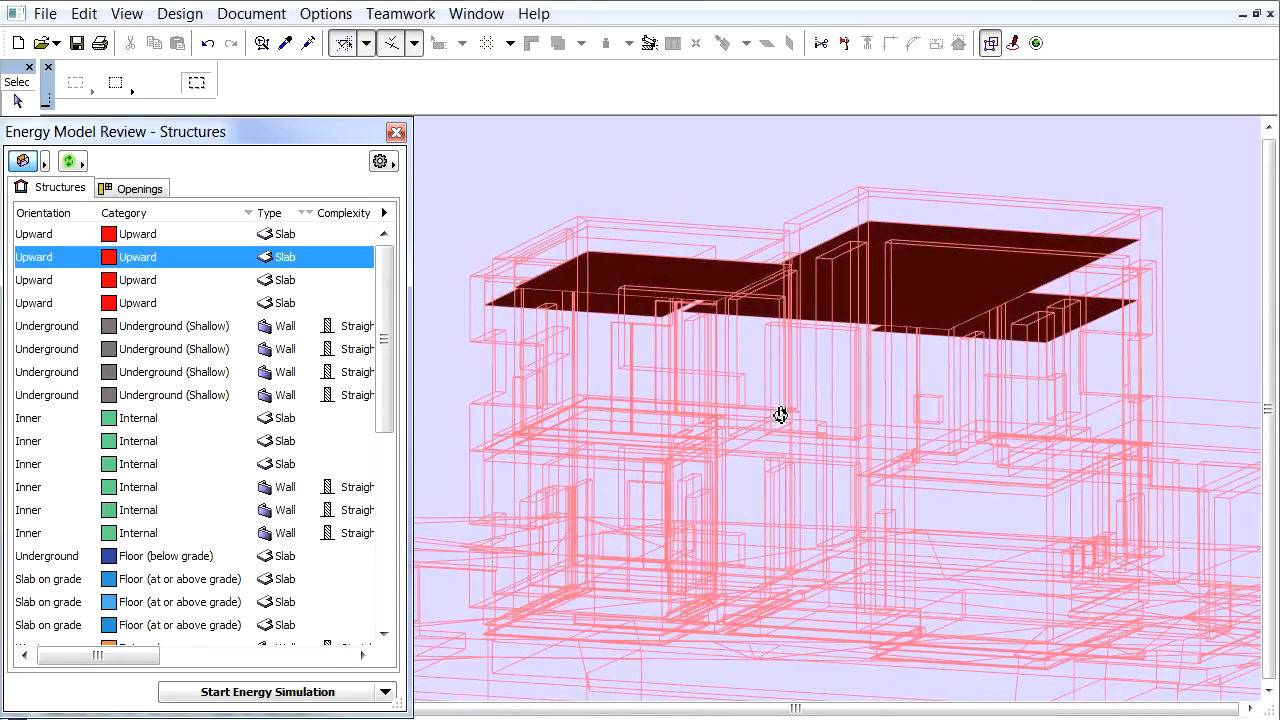
left_click(137, 441)
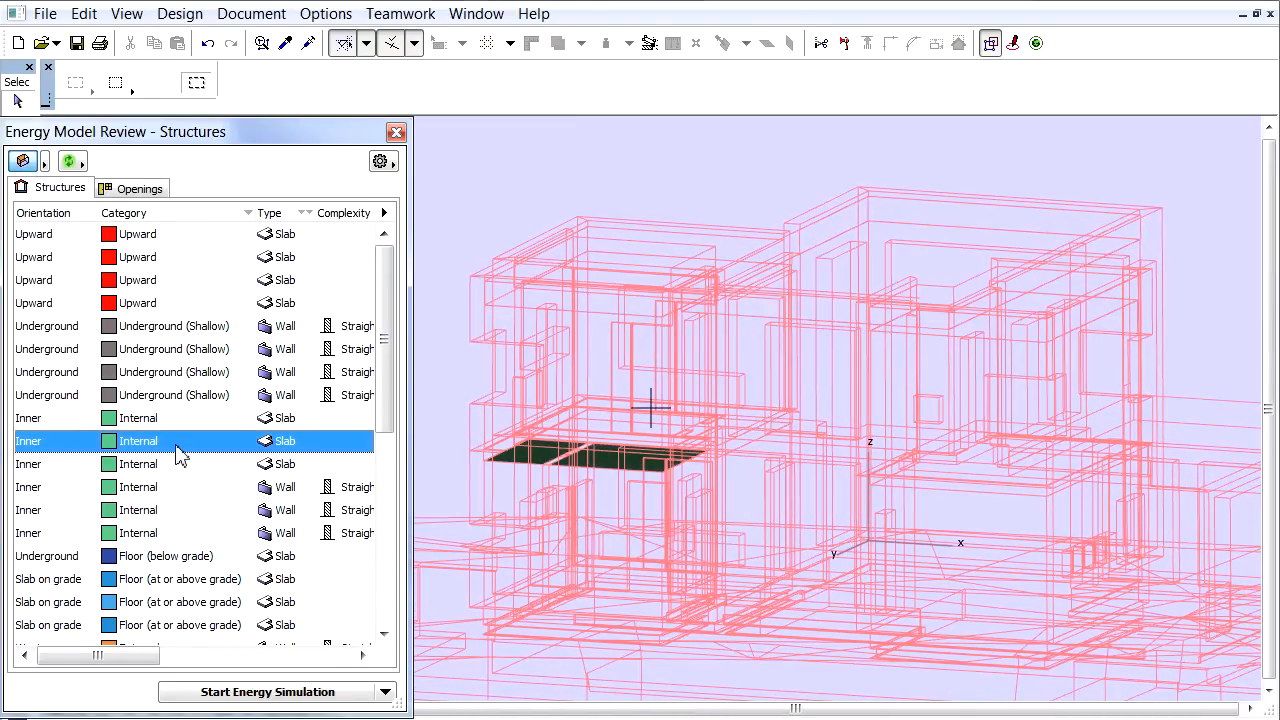
mouse_move(25, 170)
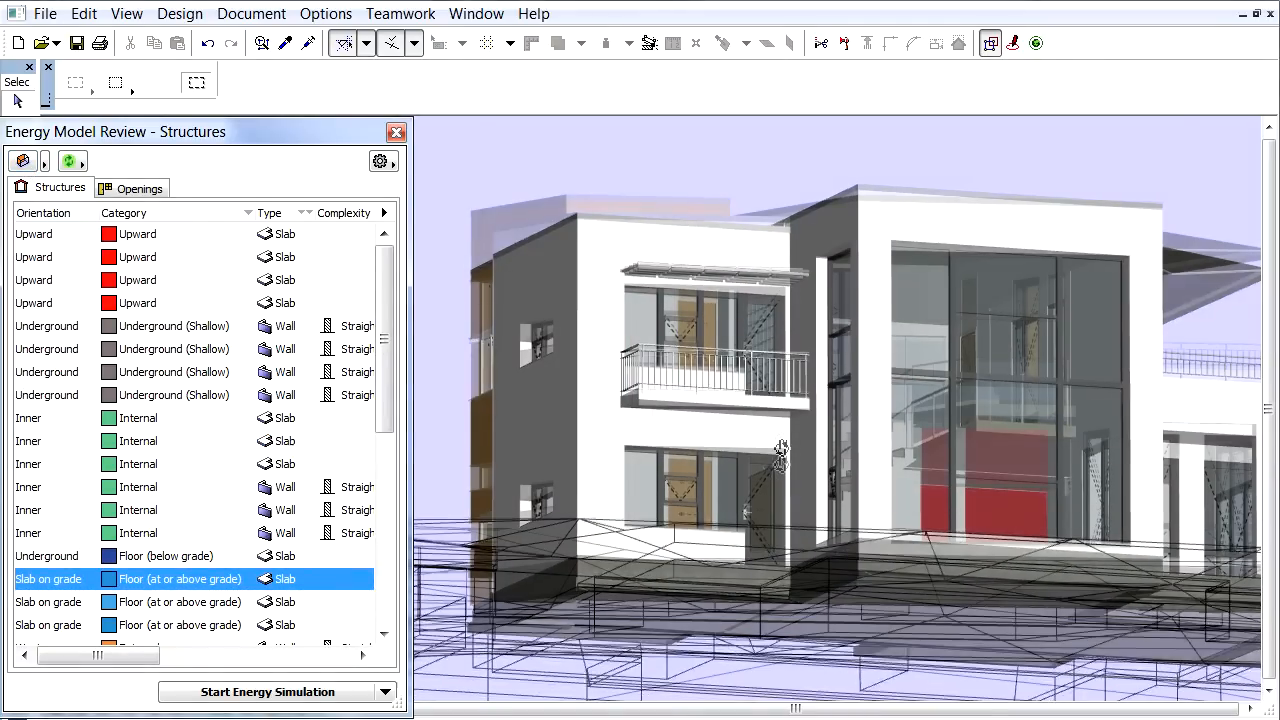
left_click_drag(780, 450, 519, 502)
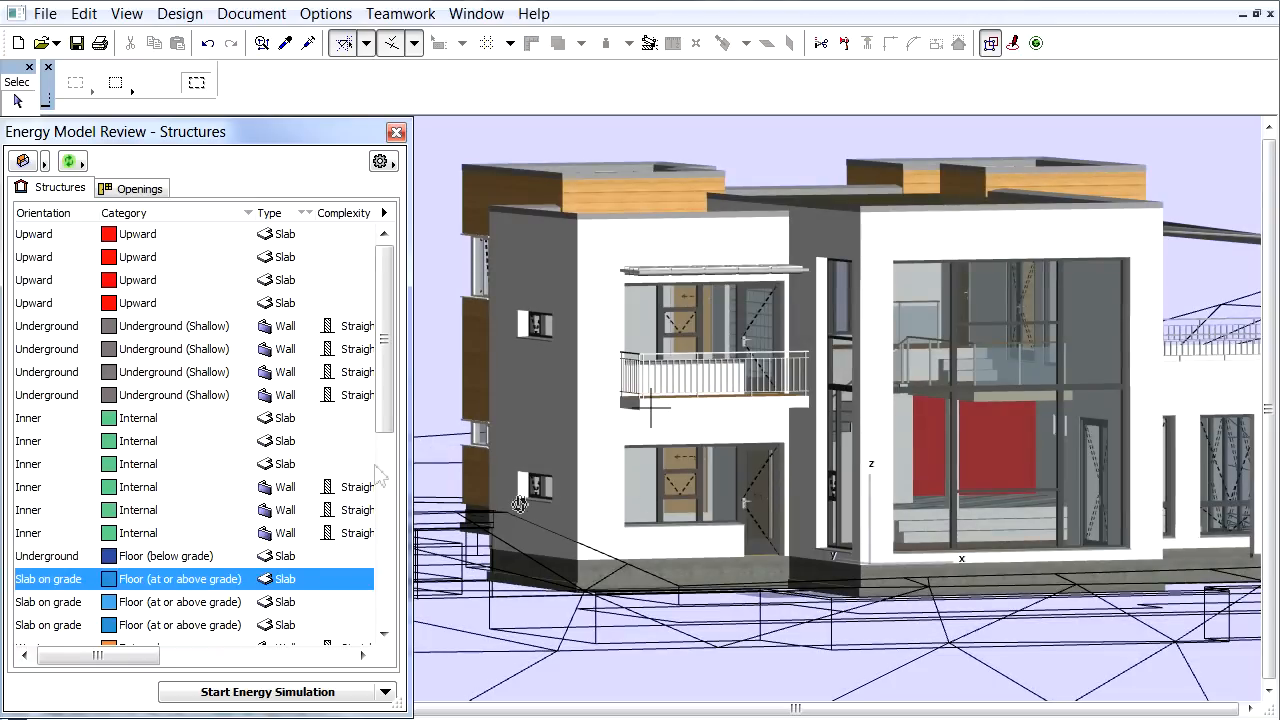
mouse_move(140, 245)
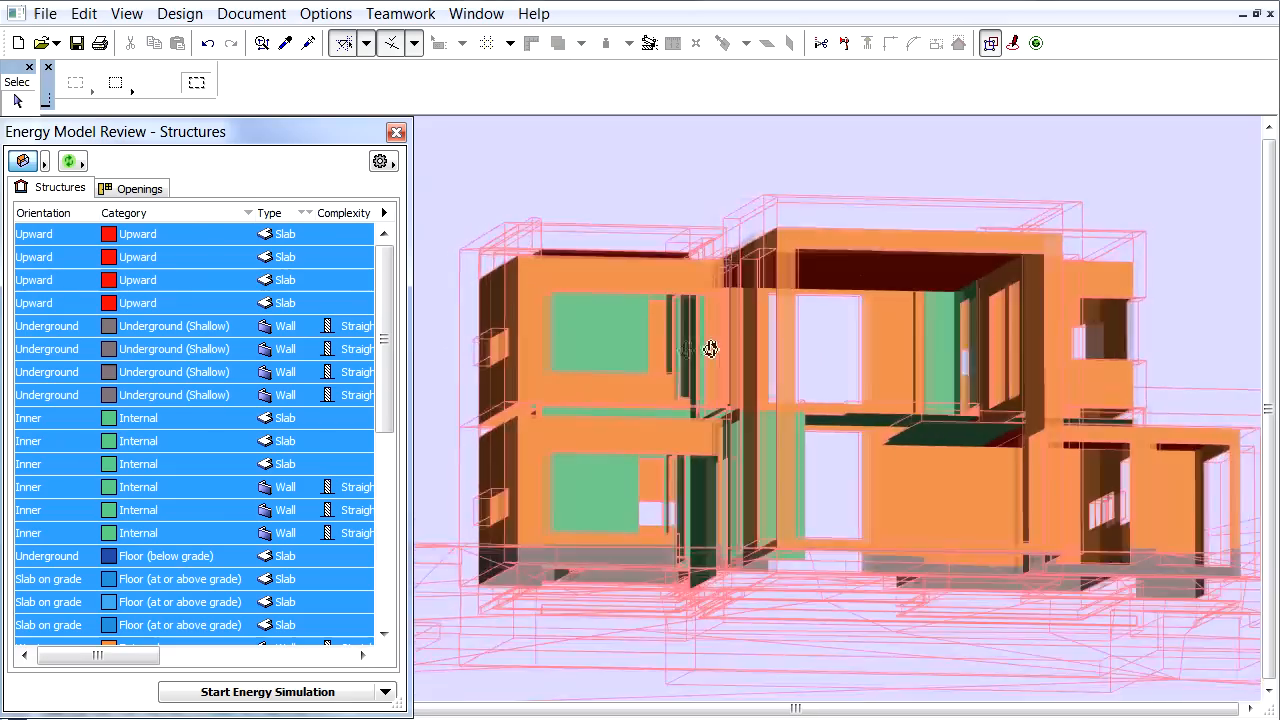
Orbit and zoom the 3D window to inspect the single green-highlighted internal slab
left_click_drag(710, 349, 875, 358)
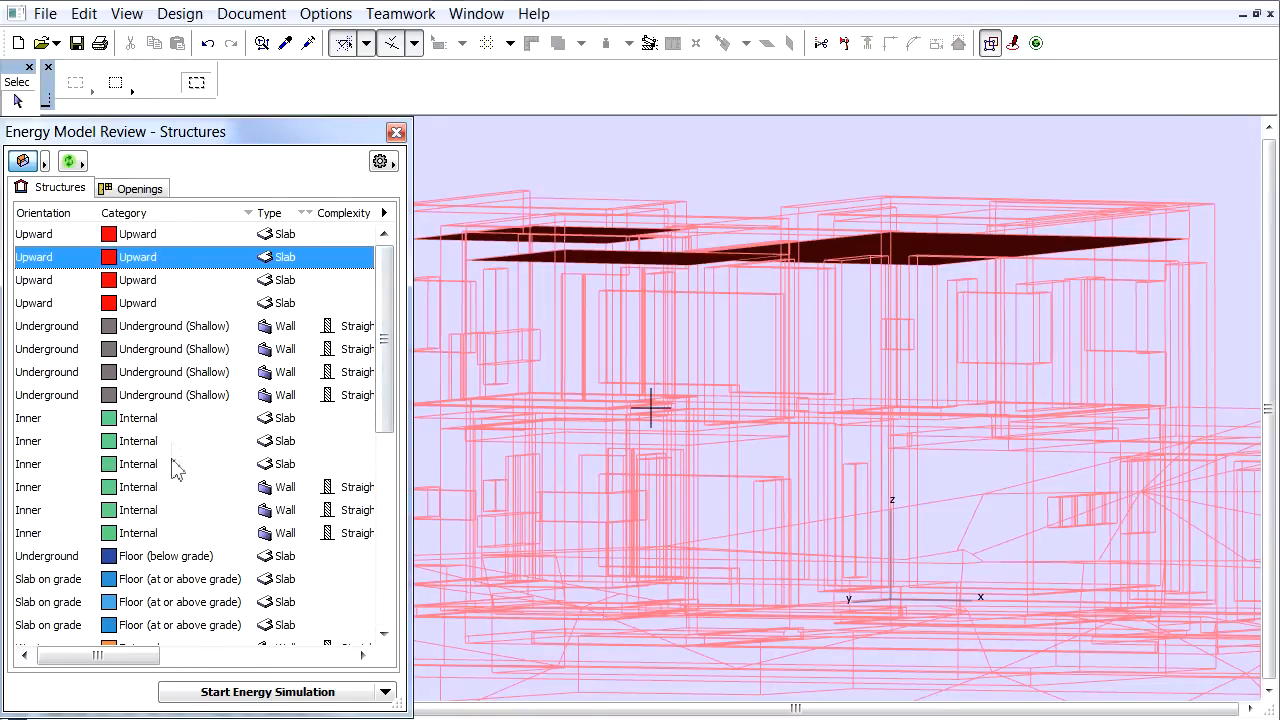
scroll("down", 3)
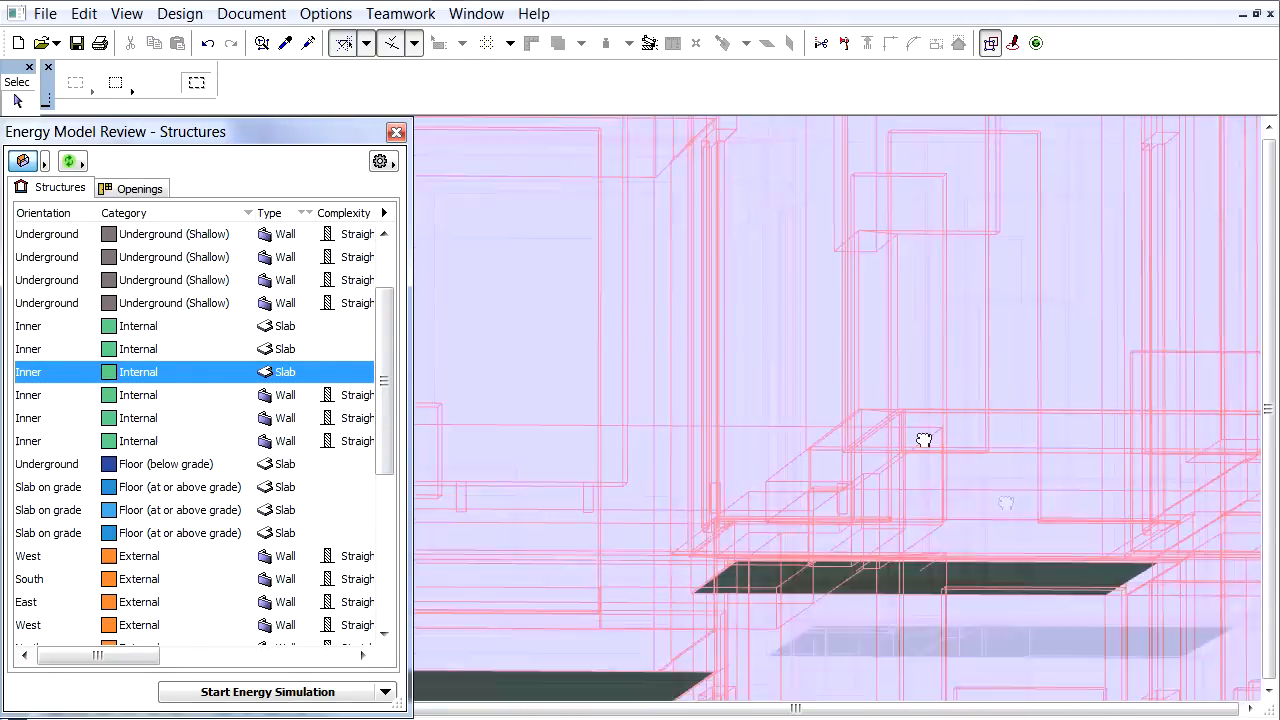
left_click_drag(925, 440, 899, 428)
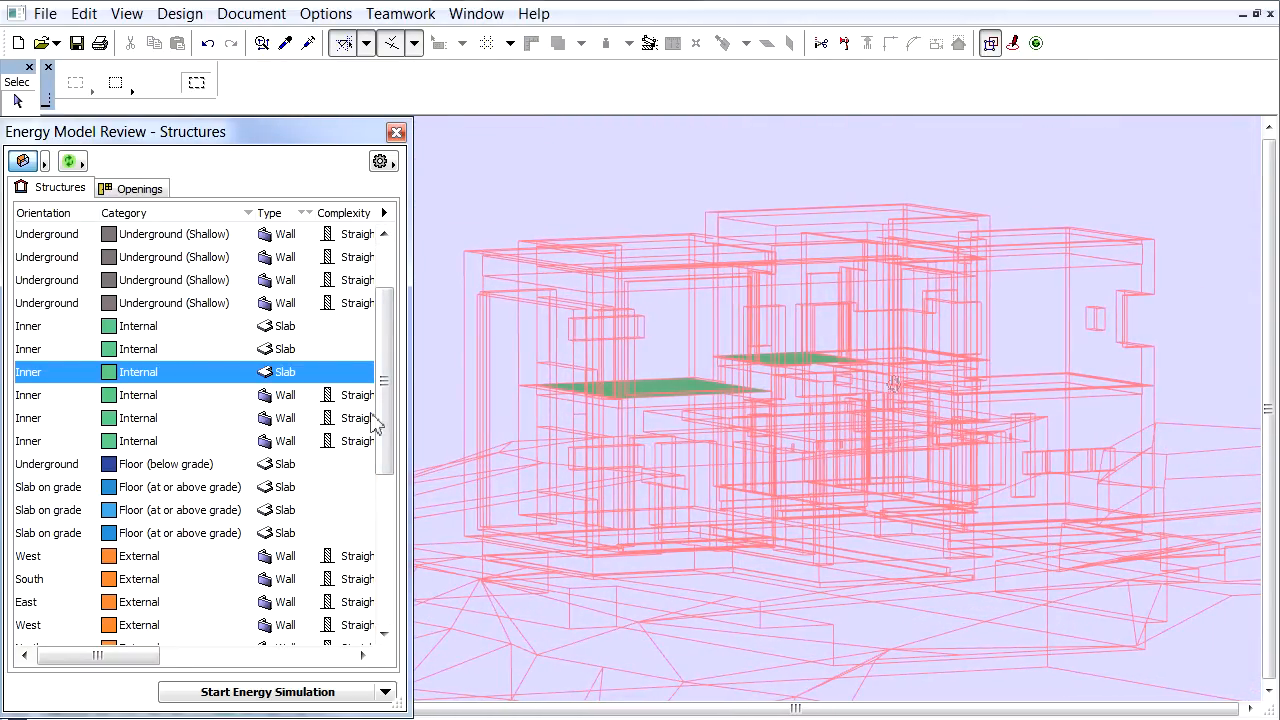
Highlight all Internal rows, narrow to one internal slab and zoom the view onto it
left_click(138, 441)
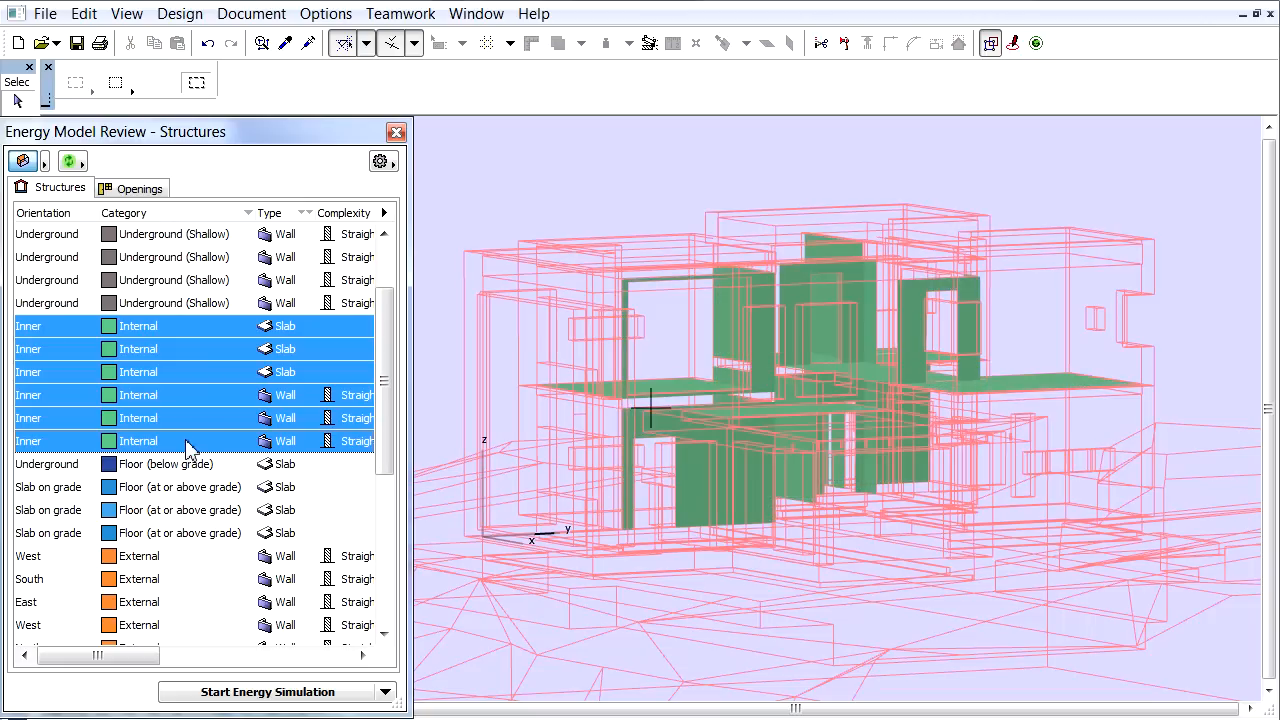
mouse_move(191, 485)
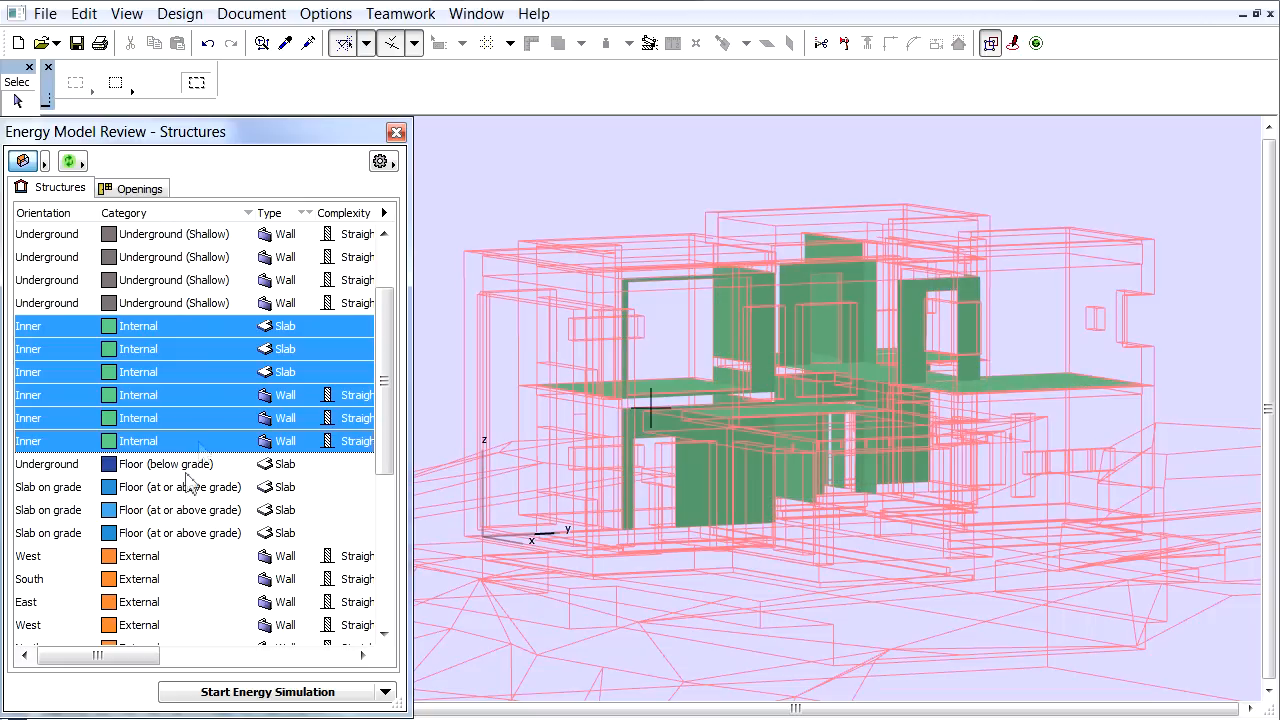
mouse_move(175, 550)
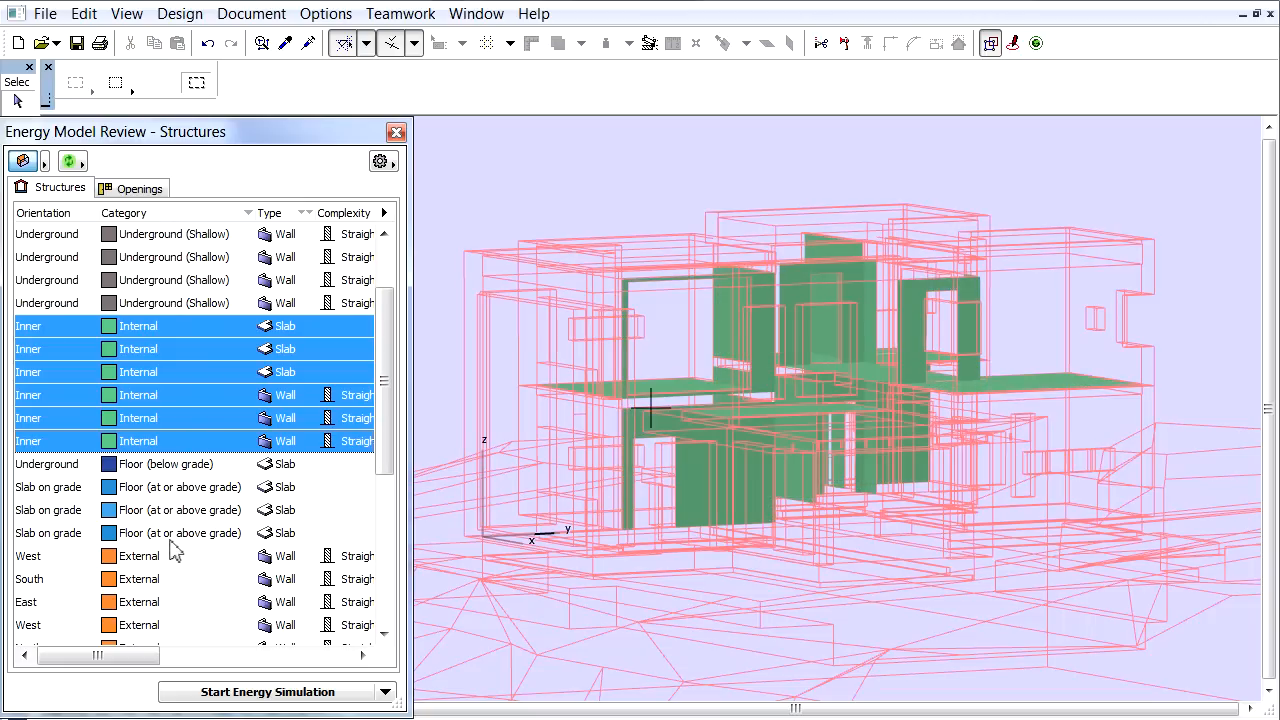
left_click(138, 348)
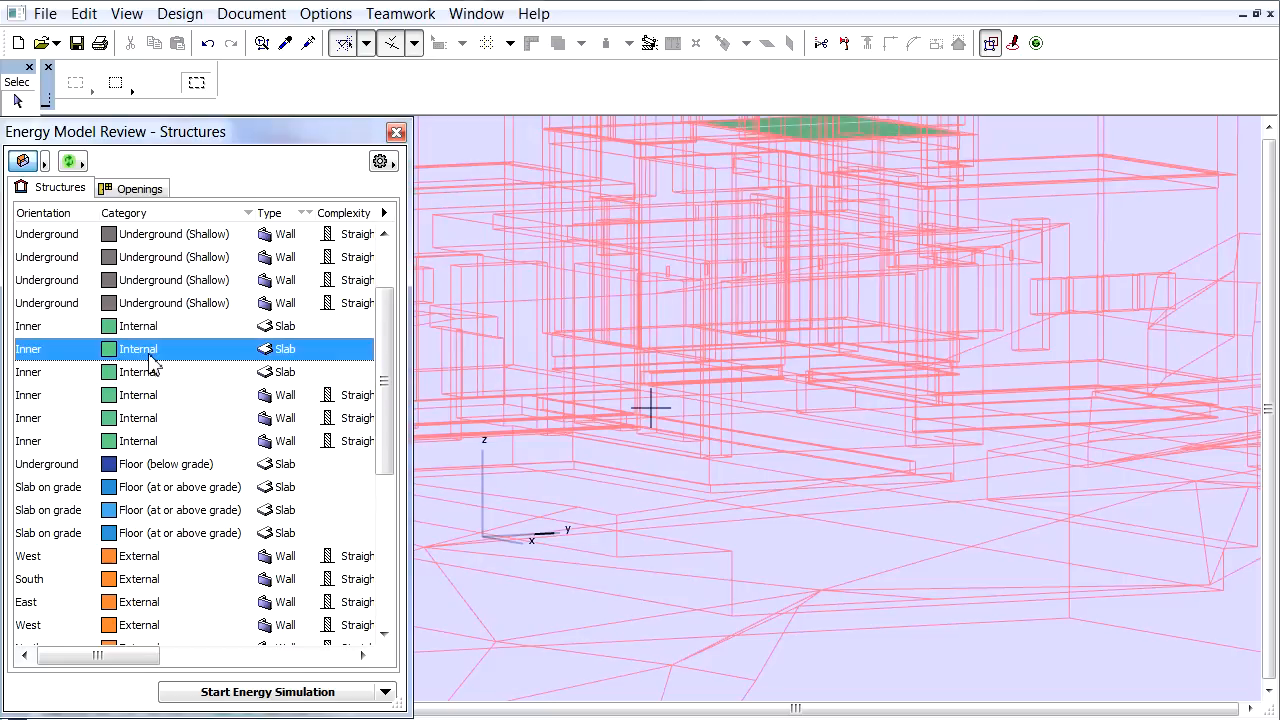
mouse_move(218, 348)
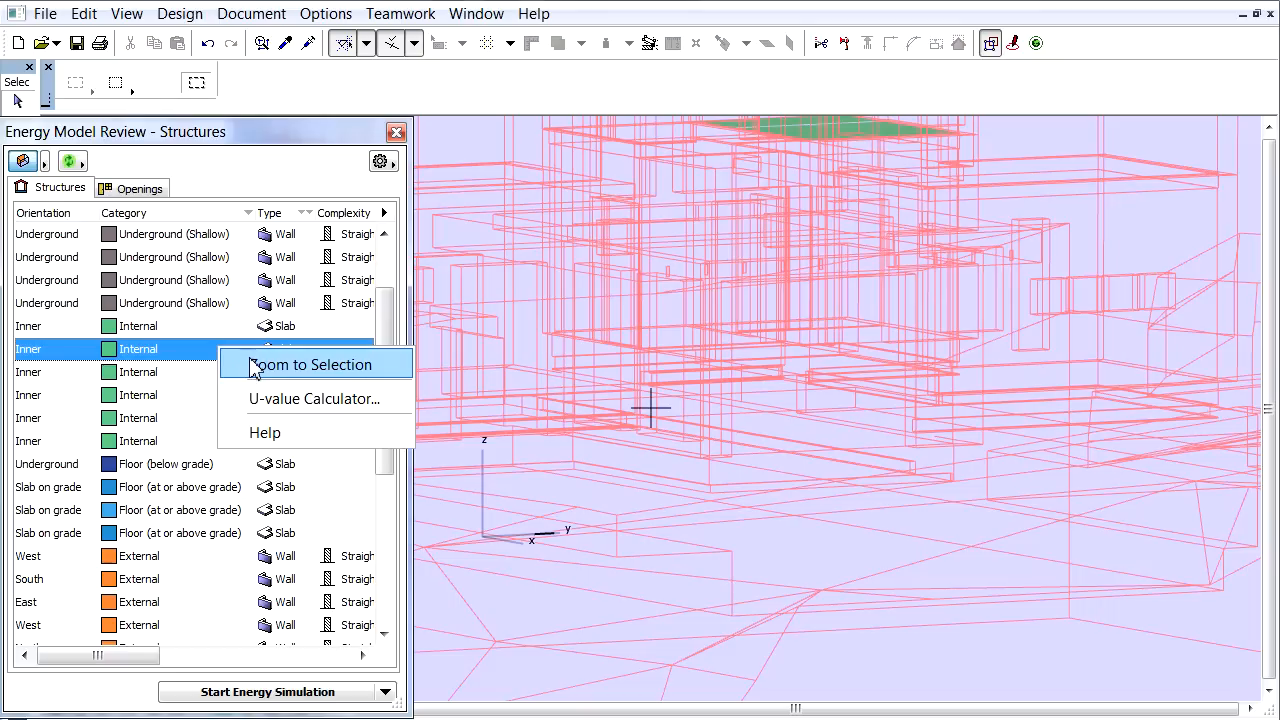
left_click(315, 364)
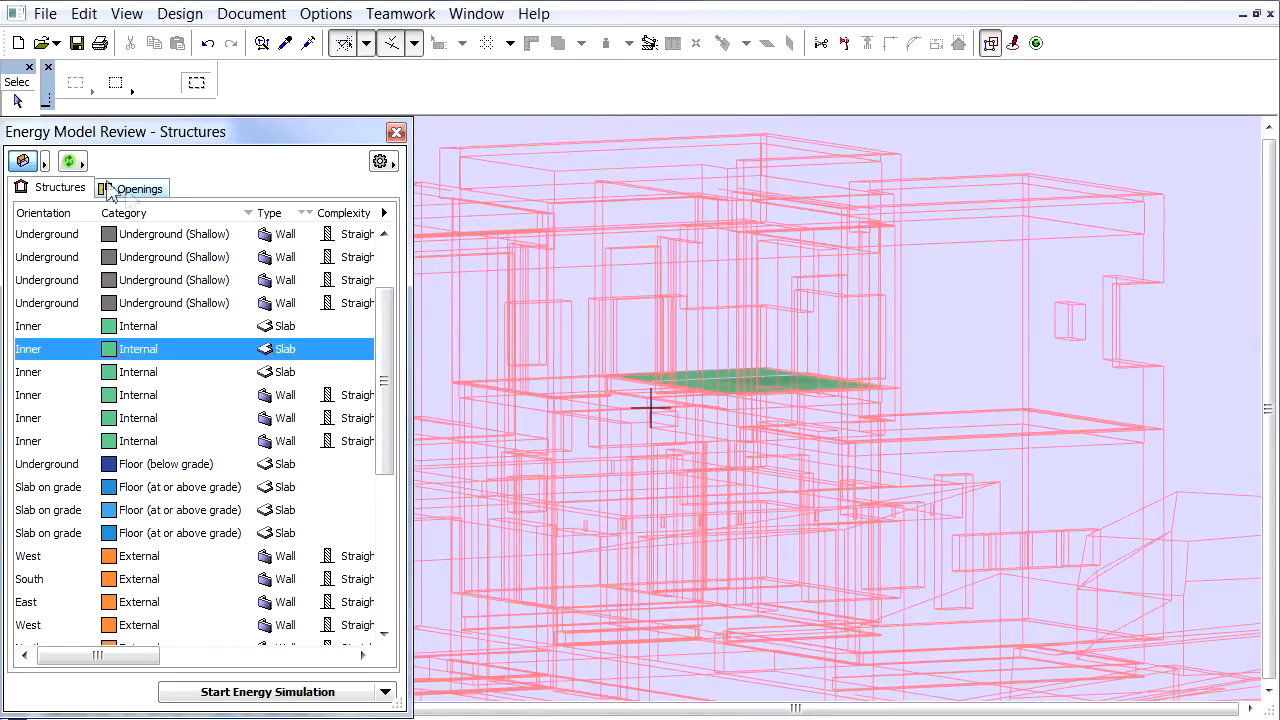
Switch the palette to the Openings list showing orientation, glazed area and U-values
left_click(140, 188)
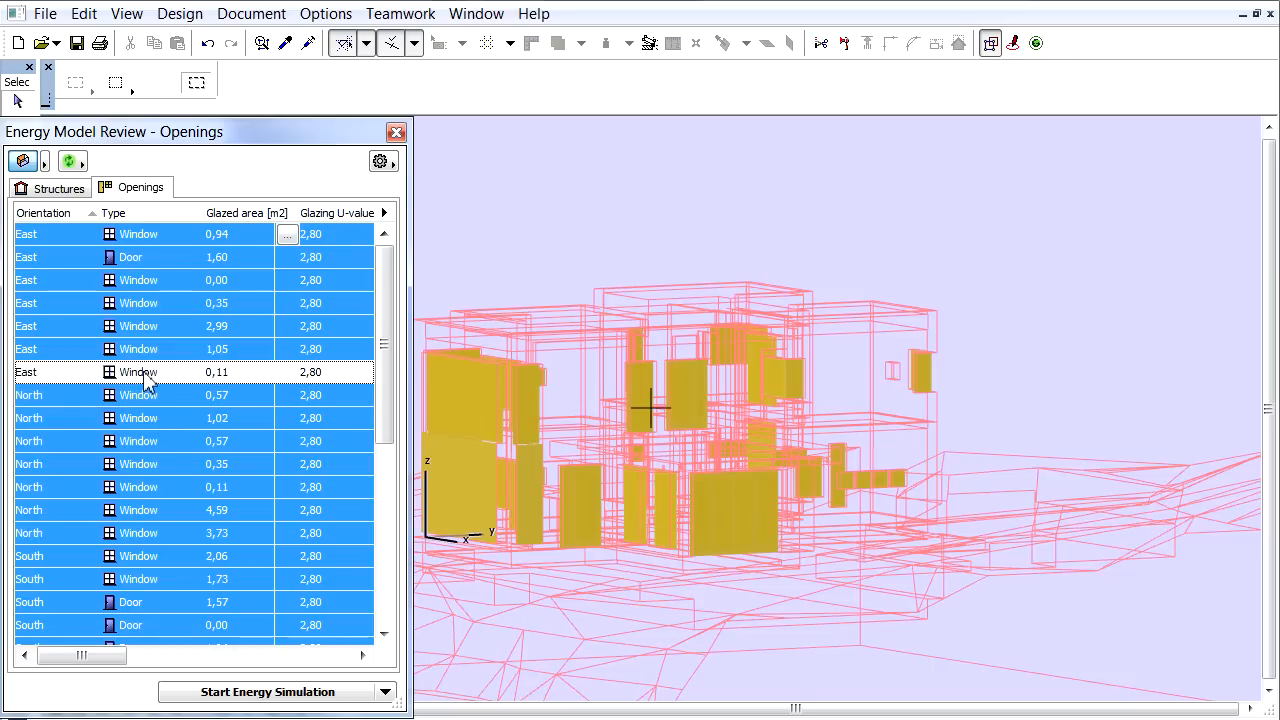
scroll("down", 3)
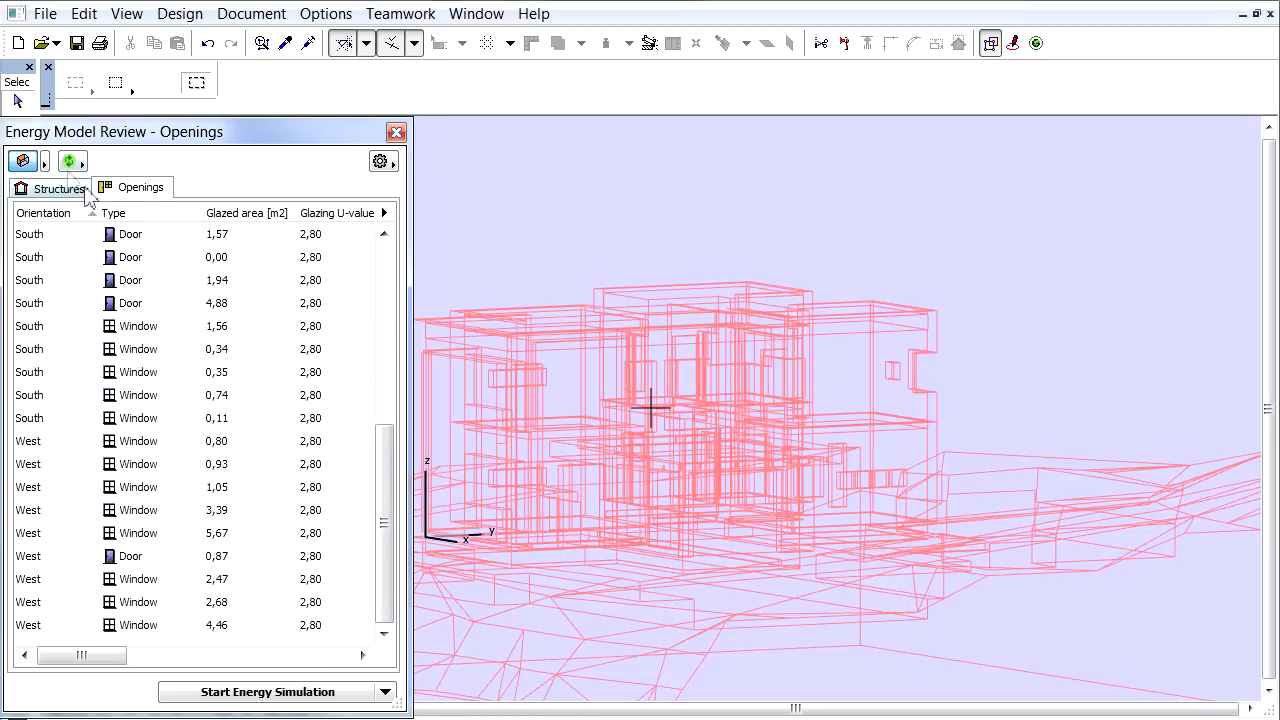
Display the zone volumes as translucent pink solids and orbit around them
left_click(45, 161)
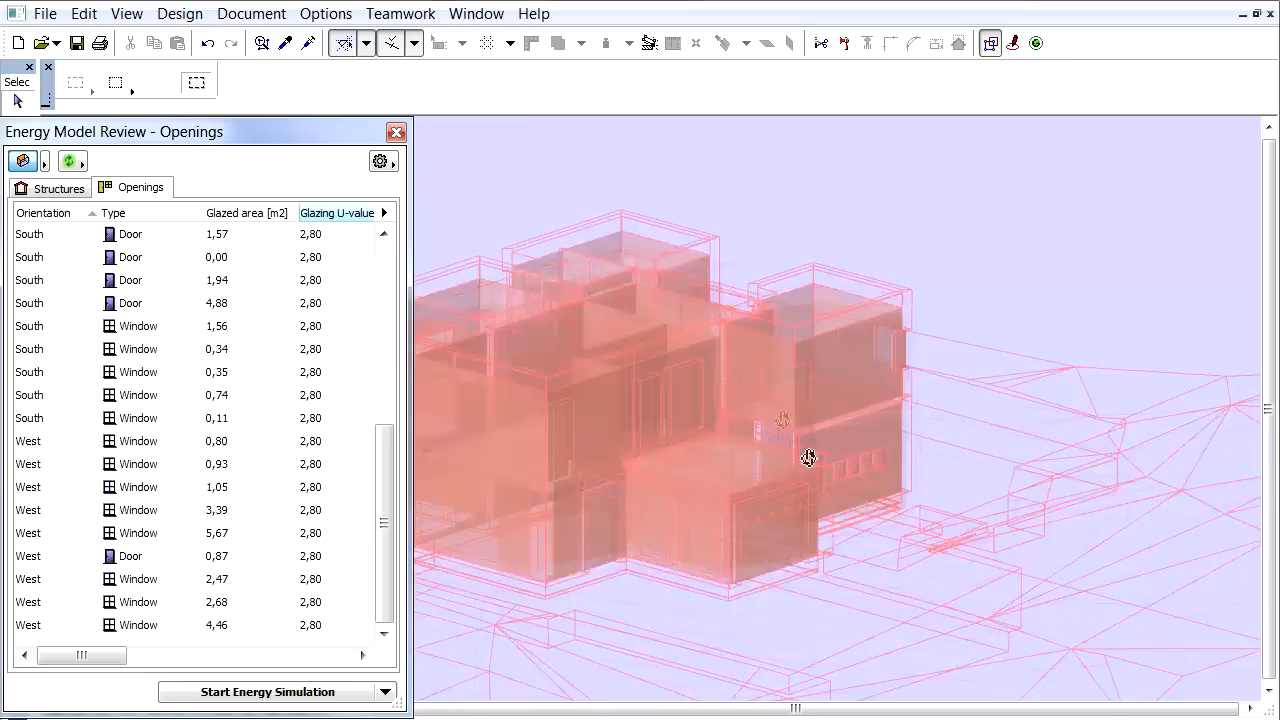
left_click_drag(808, 458, 692, 482)
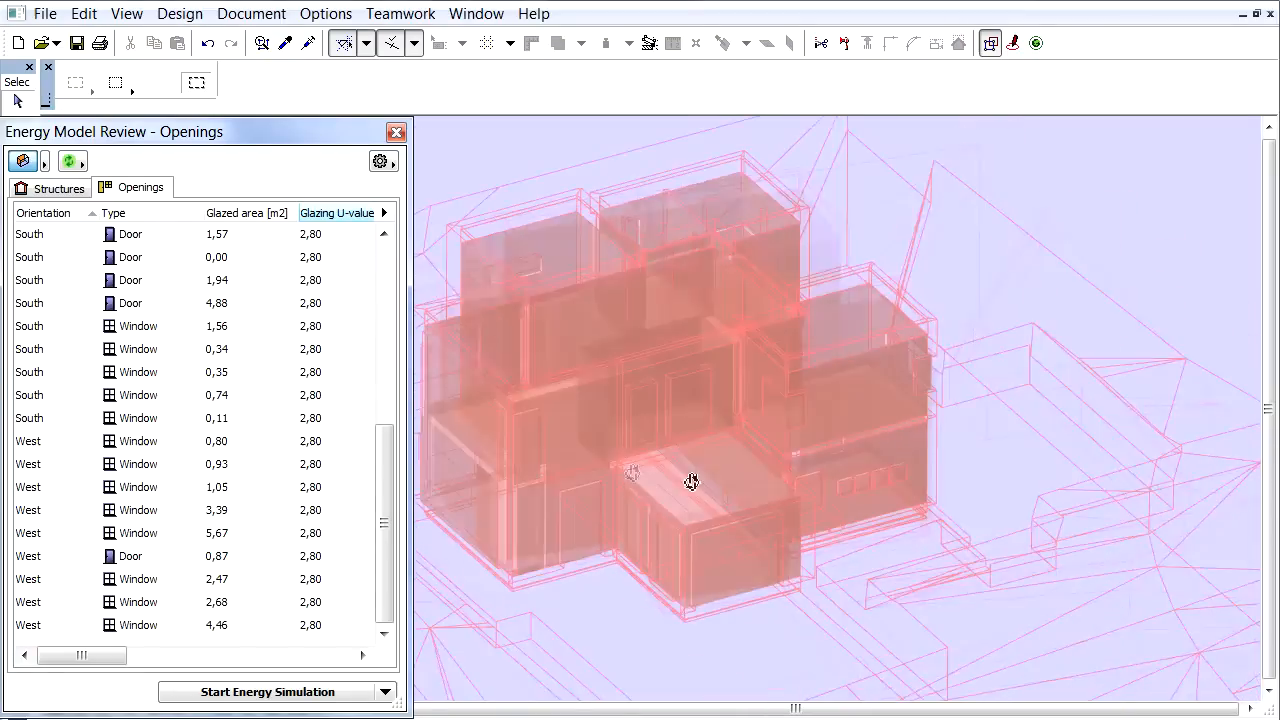
left_click_drag(690, 481, 805, 478)
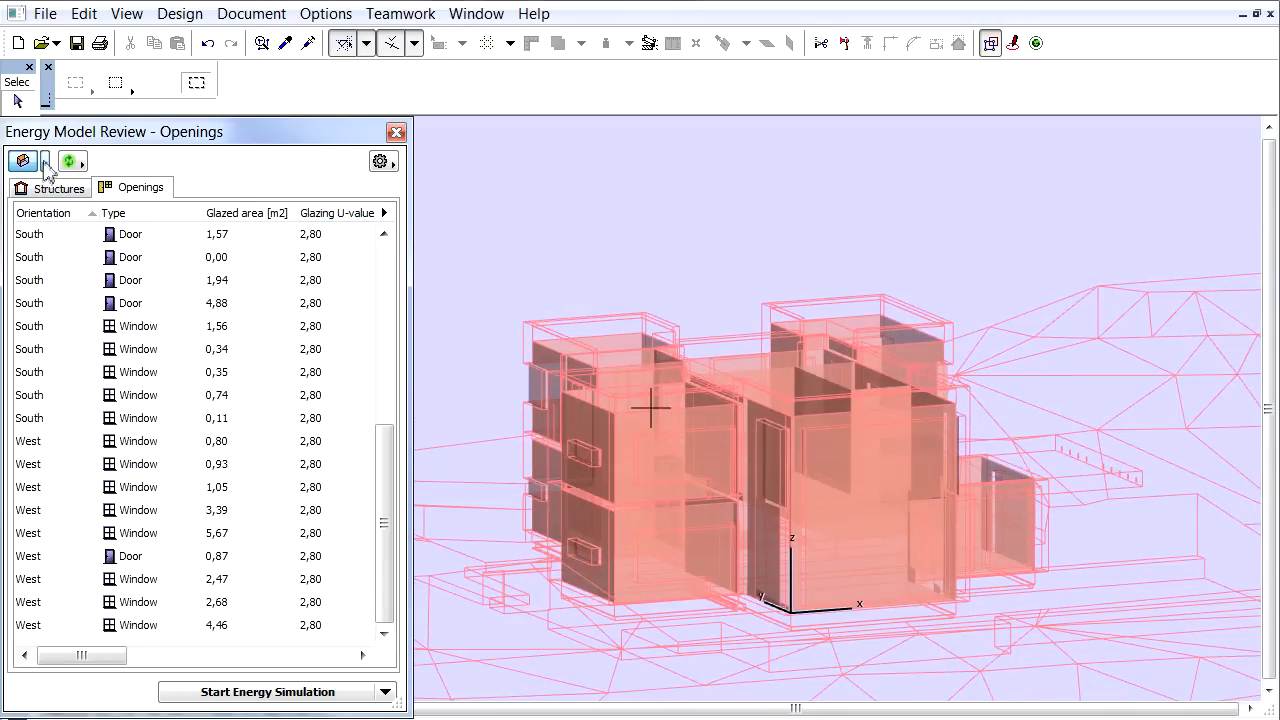
Choose Show uncovered areas from the display dropdown and inspect the purple strips
left_click(70, 161)
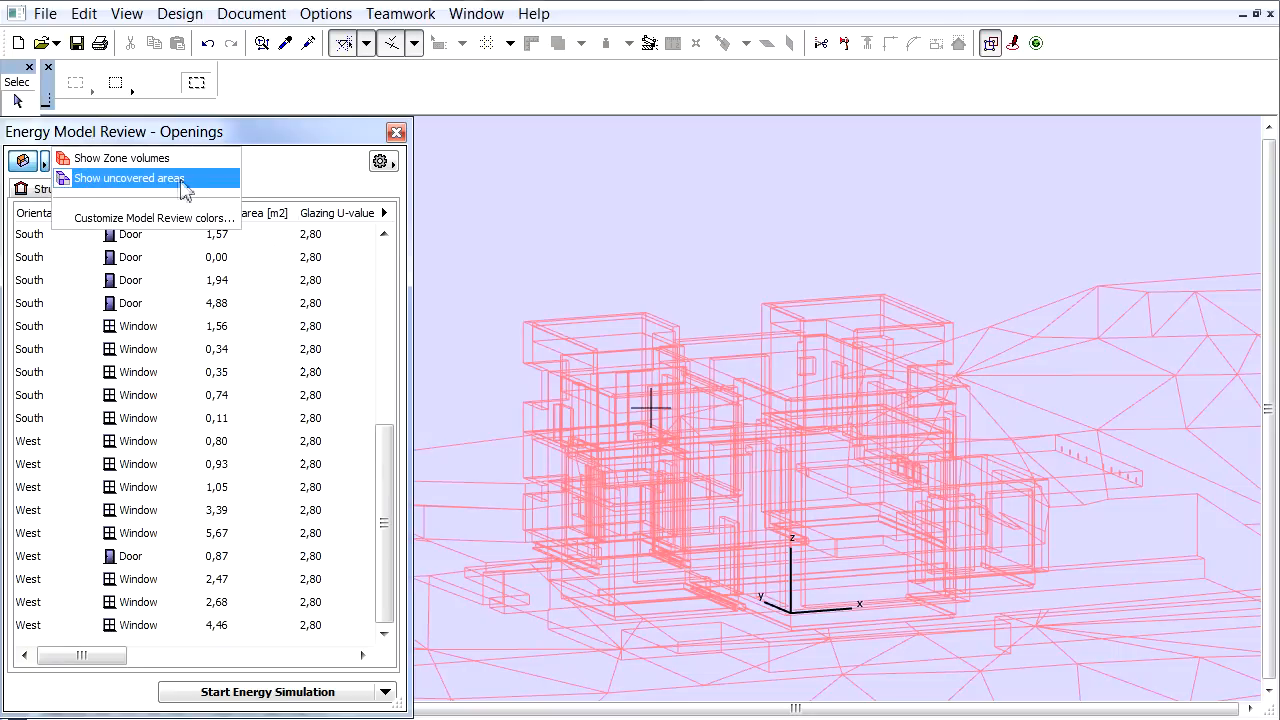
left_click(128, 178)
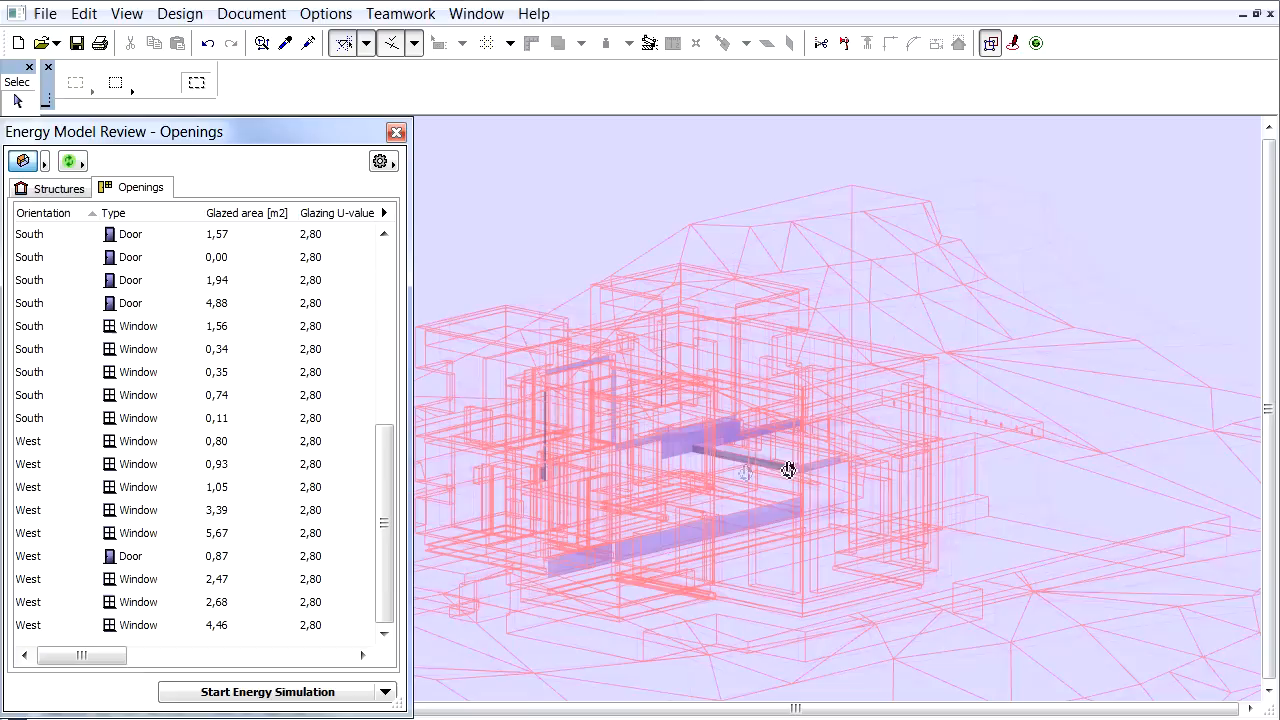
left_click_drag(788, 470, 898, 472)
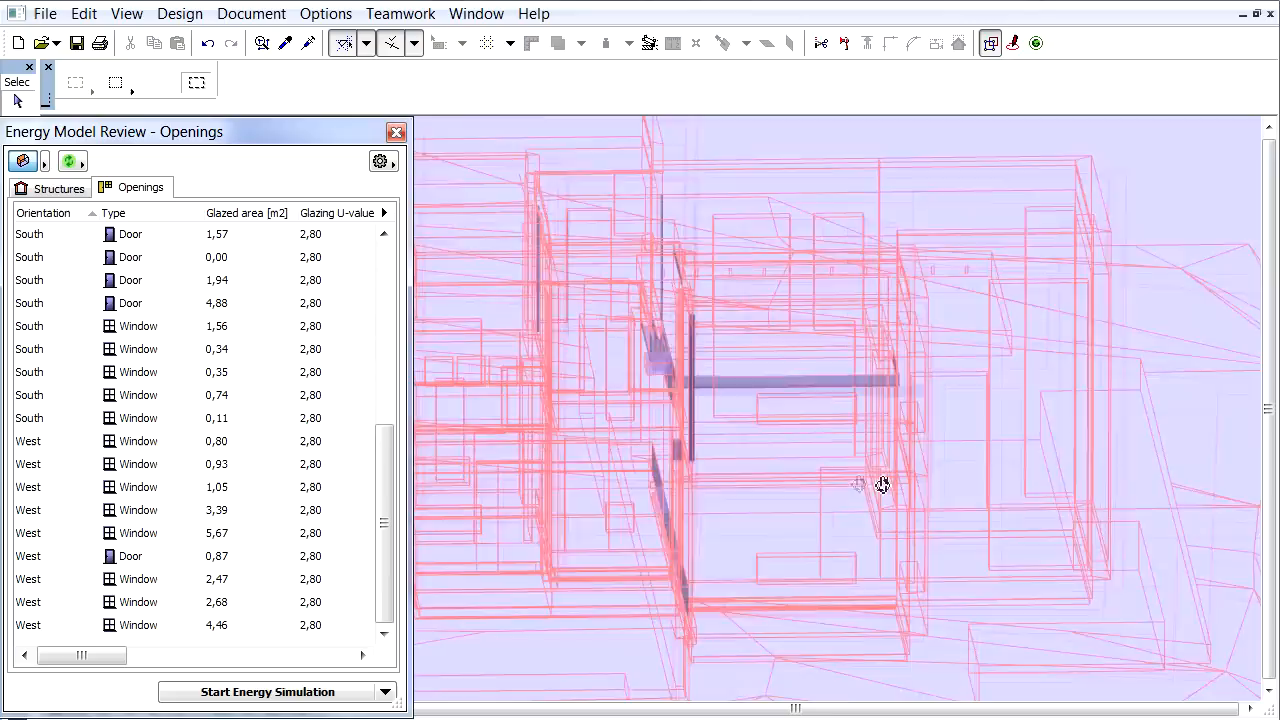
left_click_drag(880, 485, 680, 475)
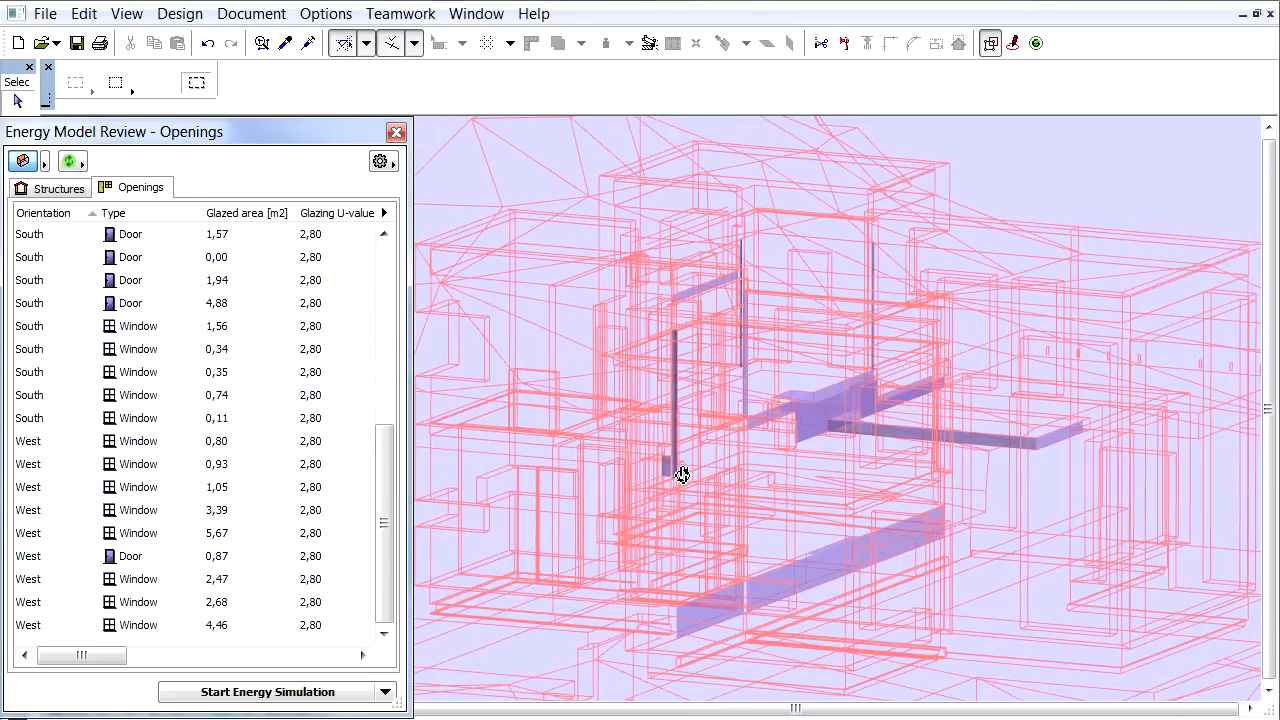
left_click_drag(680, 475, 827, 430)
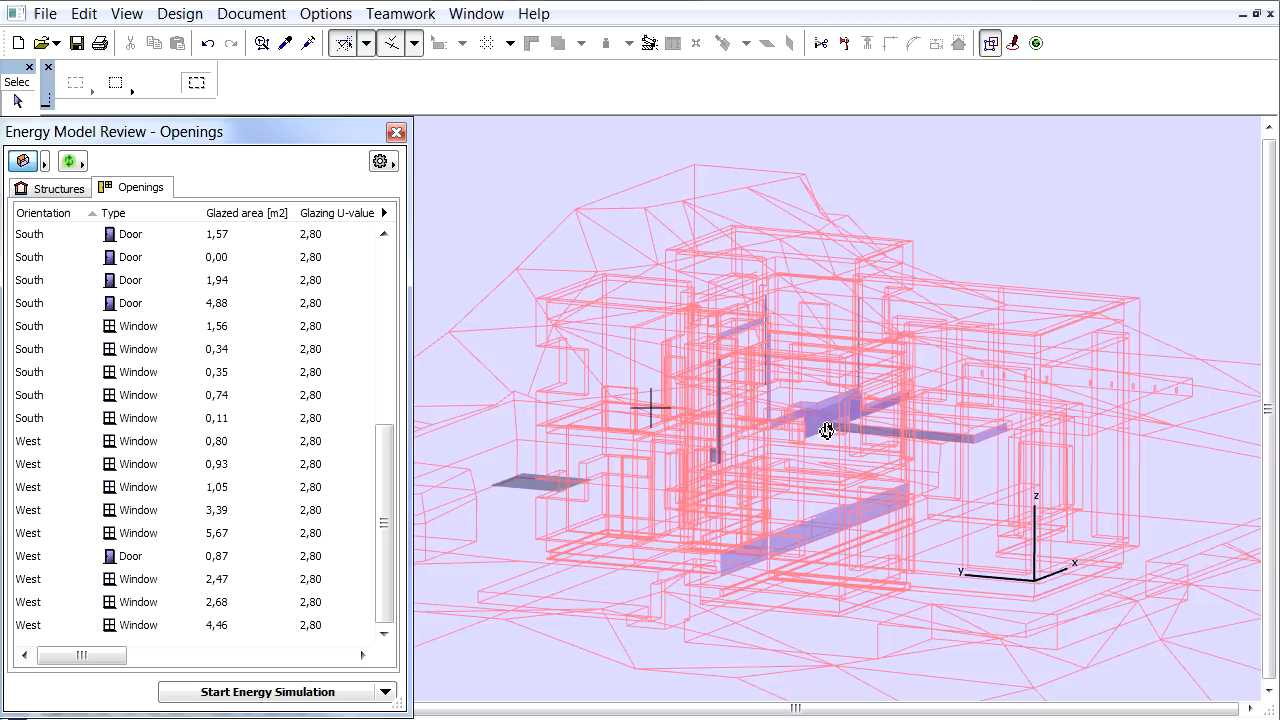